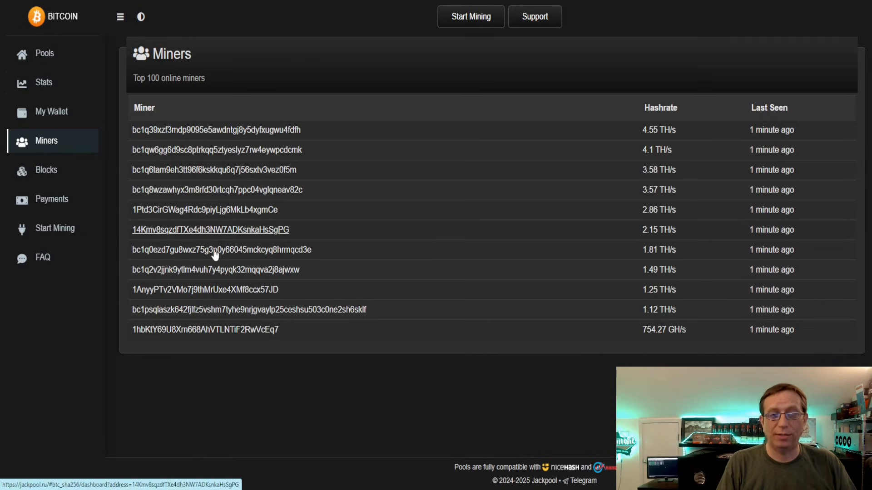
mouse_move(370, 233)
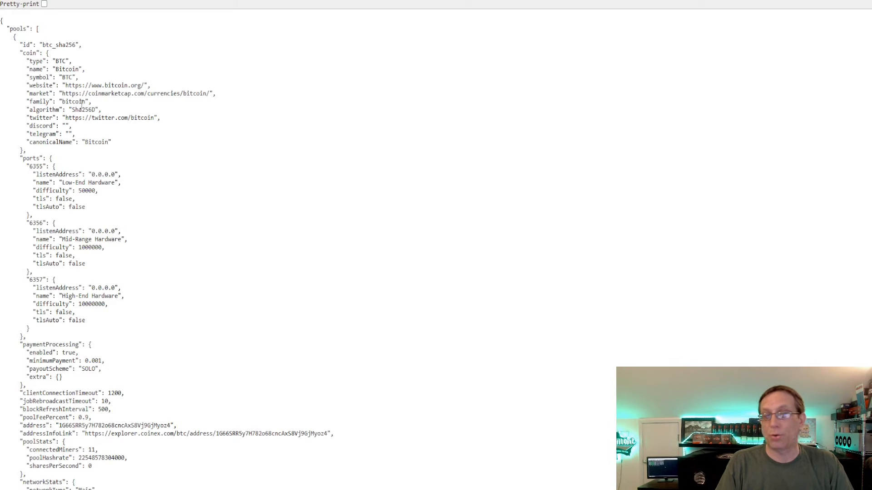
mouse_move(262, 209)
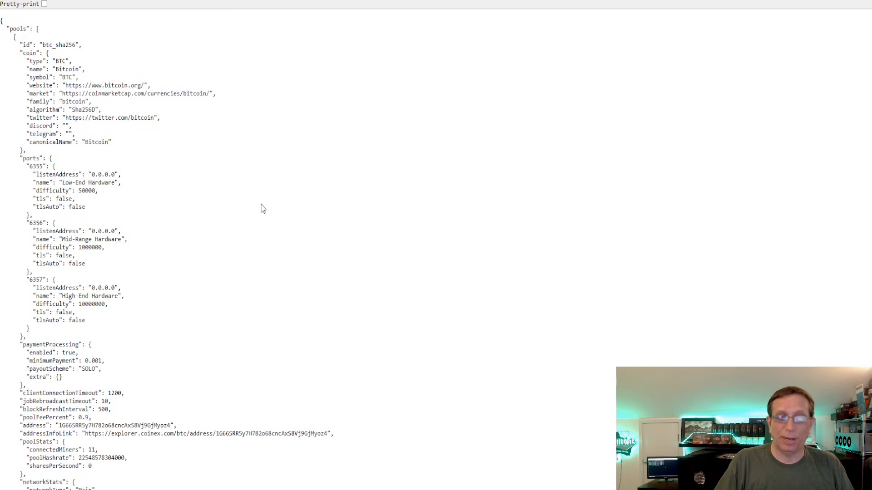
Step: Scroll the Jackpool API JSON down to the topMiners array
scroll(down, 3)
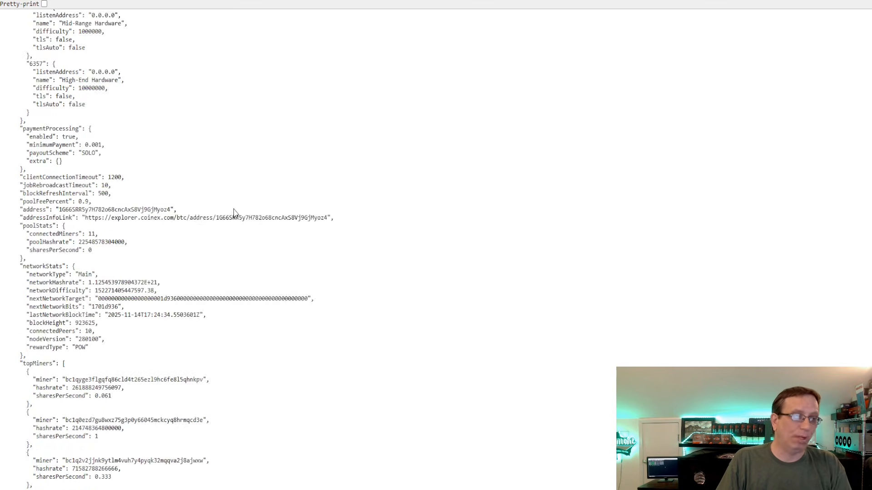
scroll(down, 3)
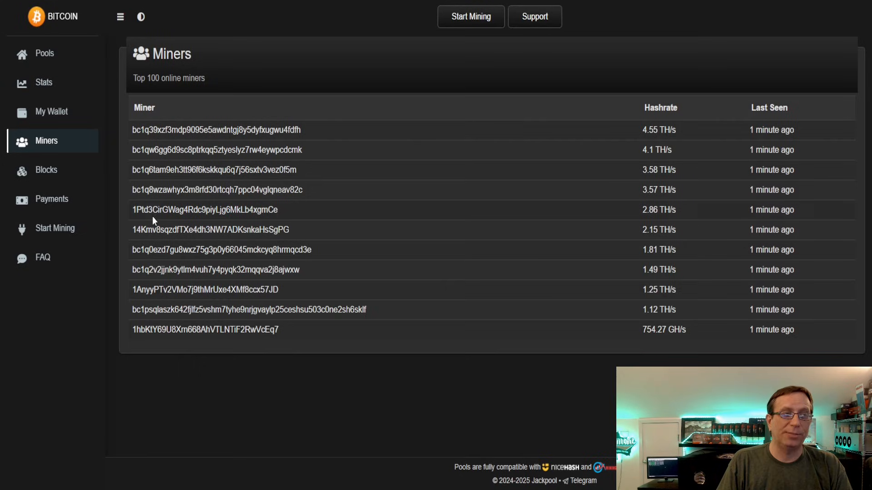
Step: Switch to the JellyFC BitcoinII pool and show its Top 20 contributors list
click(42, 82)
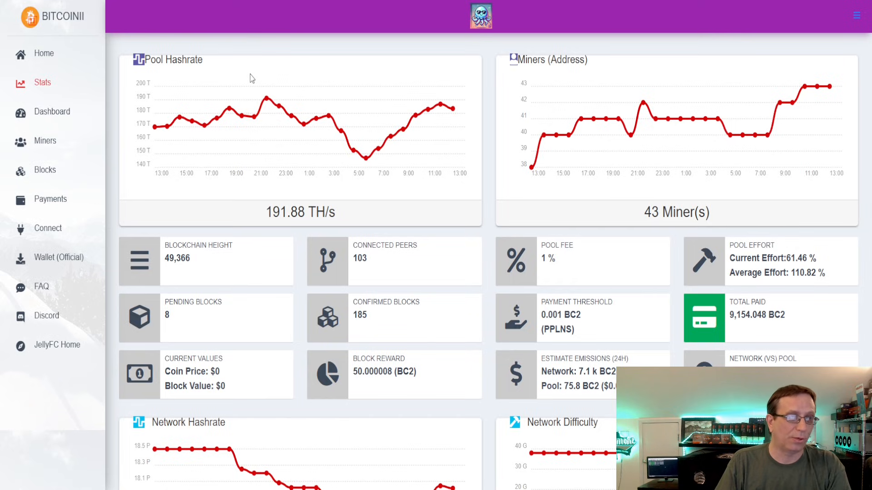
mouse_move(44, 142)
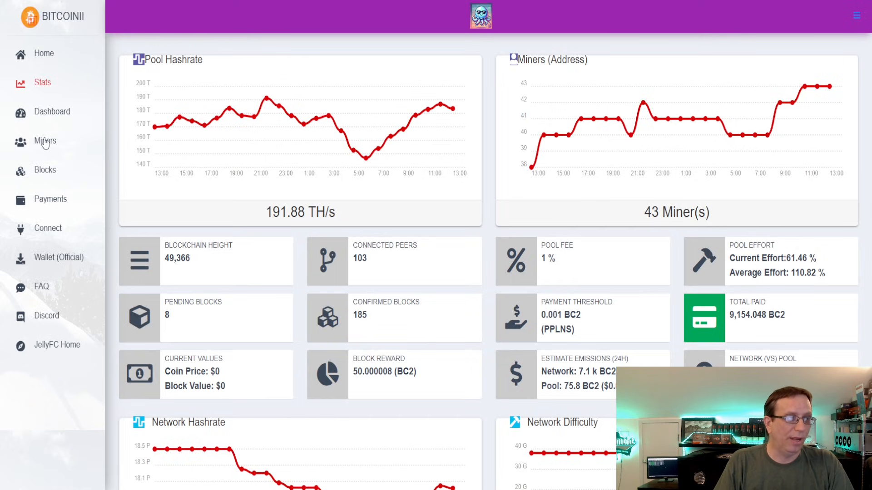
click(45, 141)
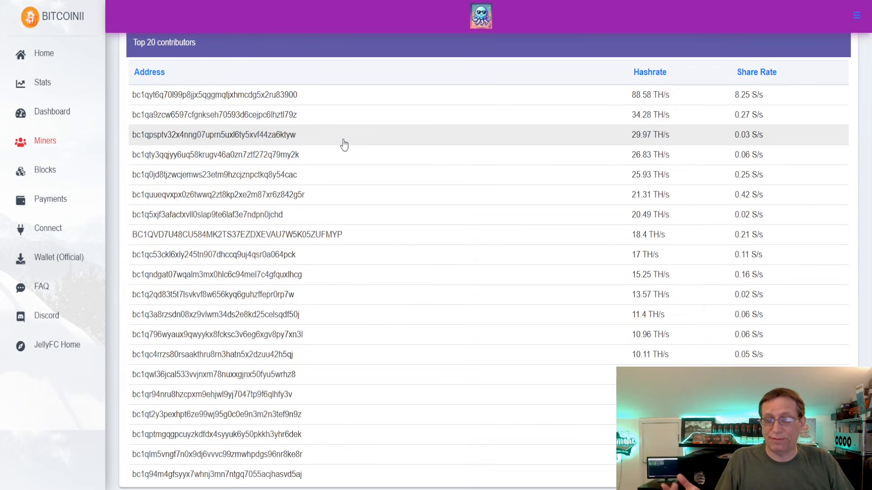
mouse_move(329, 217)
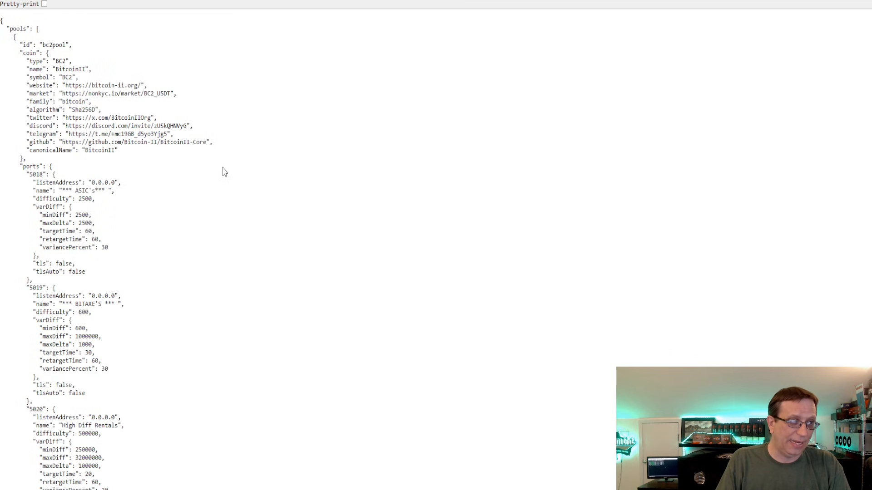
Step: Scroll the JellyFC API JSON down to the topMiners addresses
scroll(down, 3)
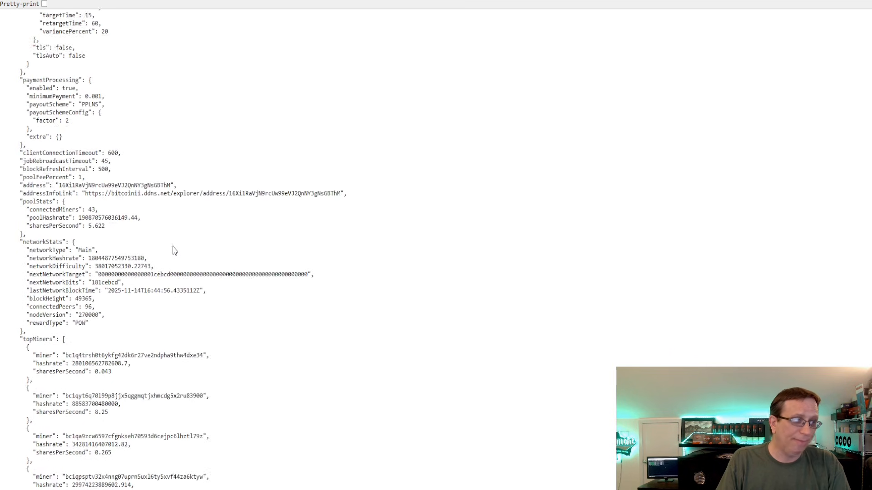
scroll(down, 3)
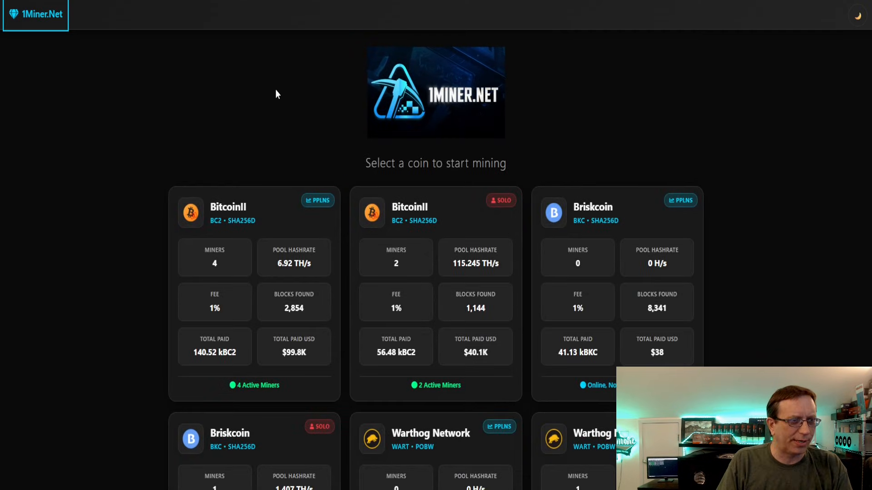
mouse_move(128, 179)
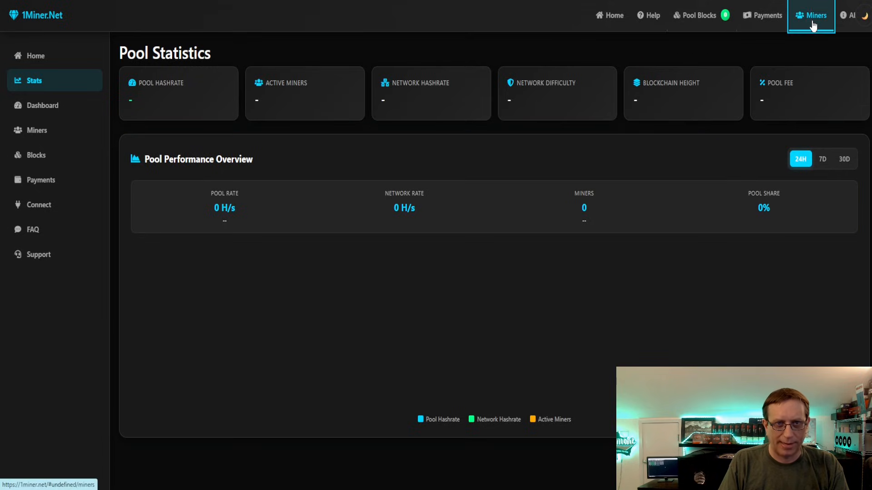
Step: Show the 1Miner.Net pool's top miners list, which fails to load
click(810, 15)
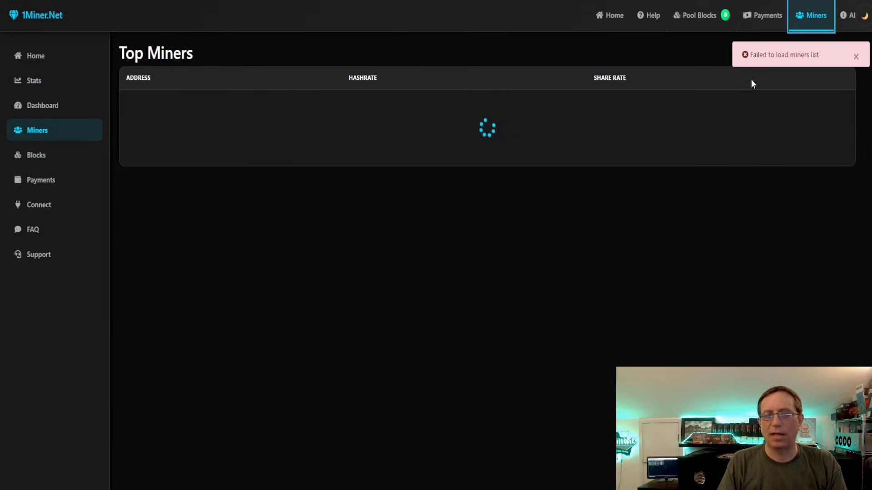
mouse_move(258, 286)
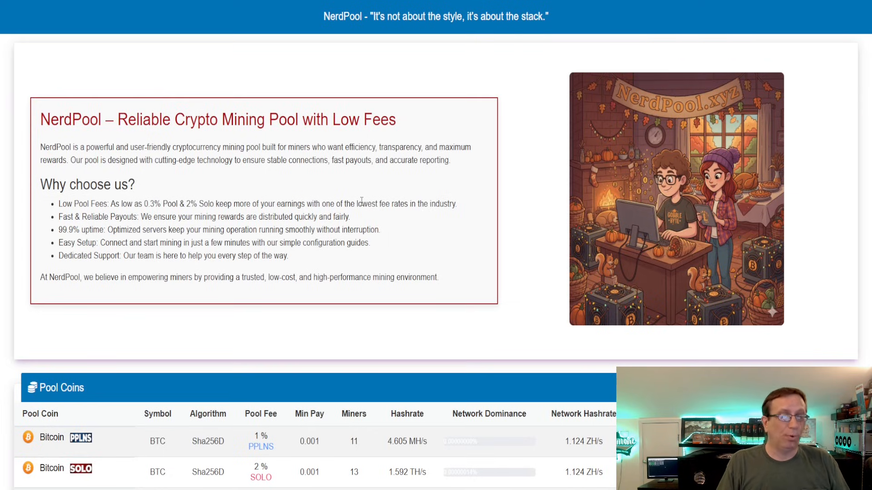
mouse_move(111, 81)
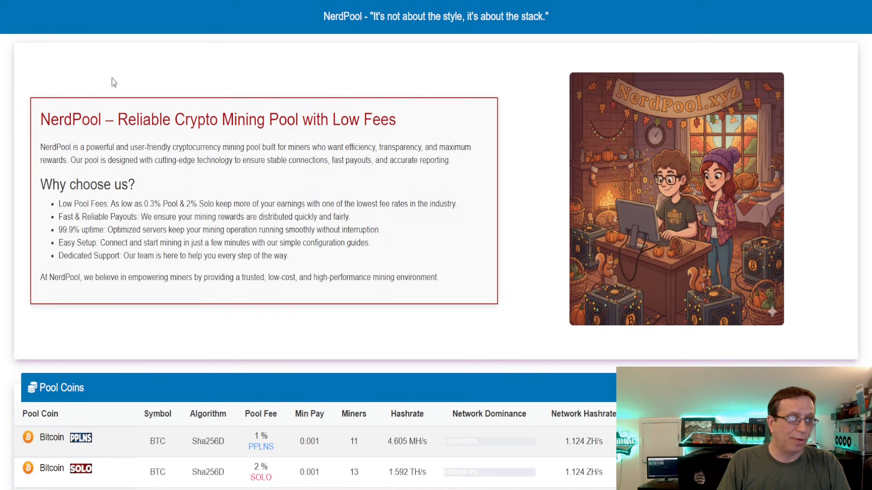
mouse_move(379, 201)
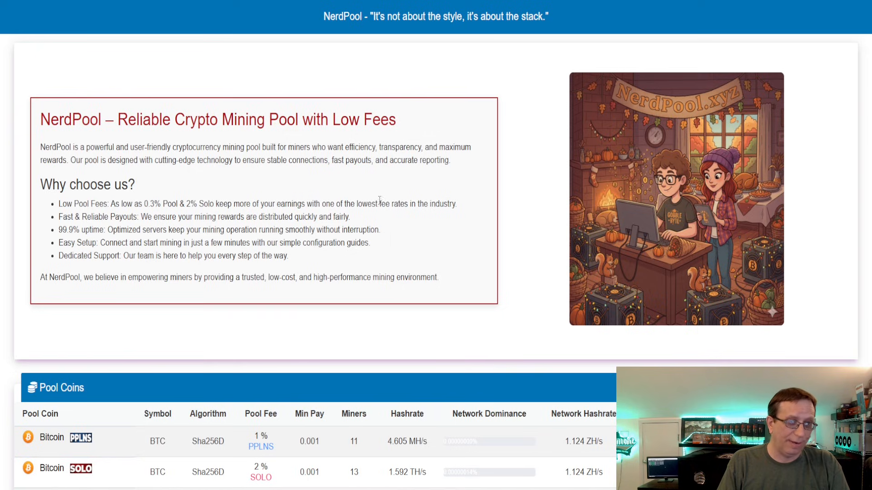
mouse_move(374, 171)
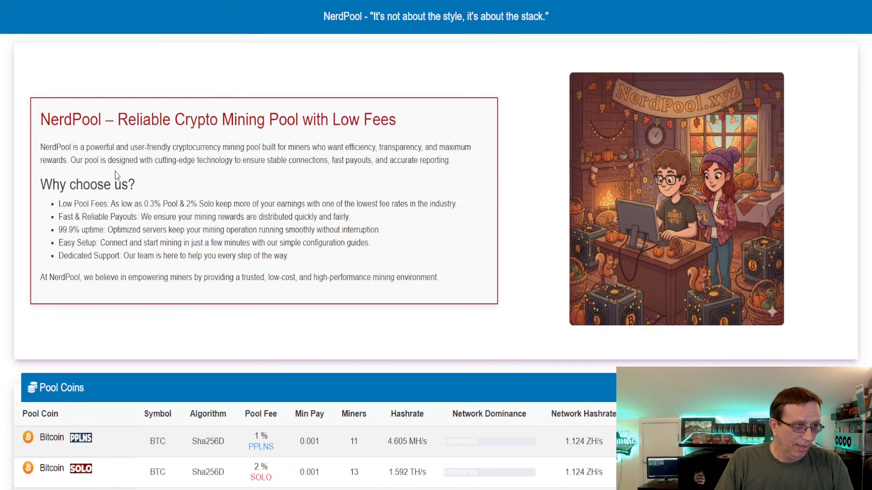
mouse_move(257, 174)
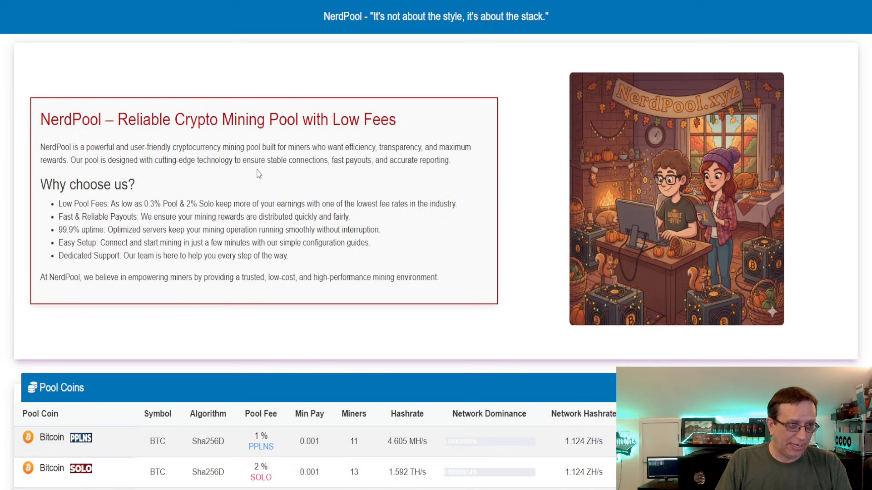
mouse_move(201, 178)
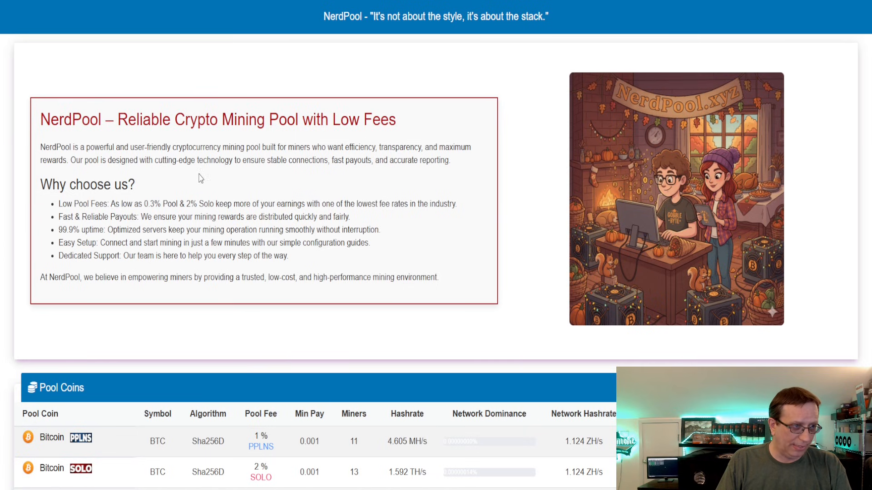
Step: Scroll the NerdPool Pool Coins table toward the Bitcoin entry
scroll(down, 3)
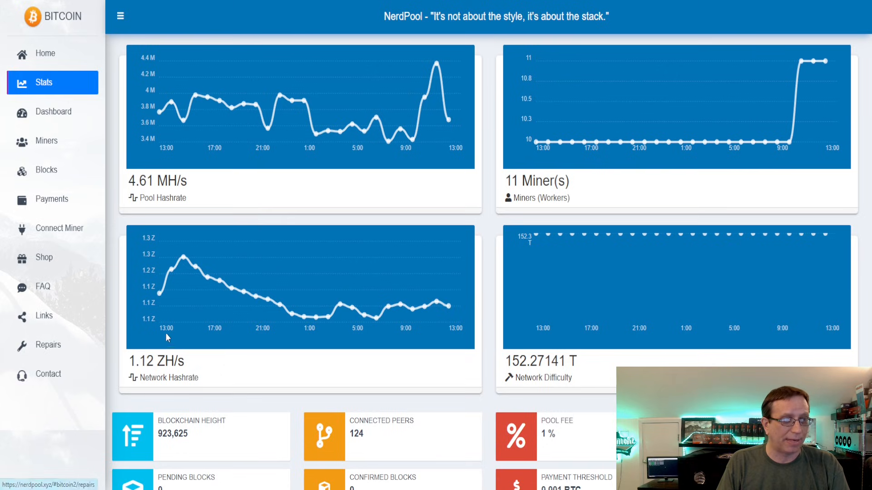
Step: Show the NerdPool Bitcoin pool's Best Miners list with shortened addresses
click(46, 140)
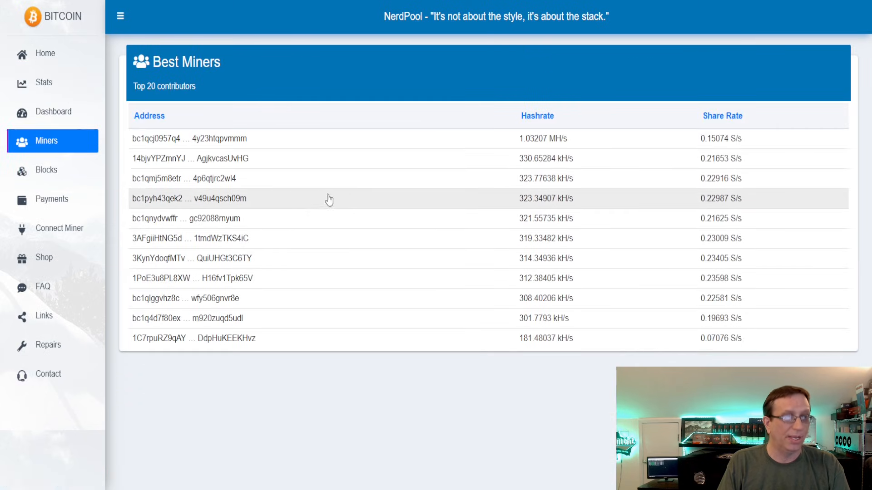
mouse_move(343, 172)
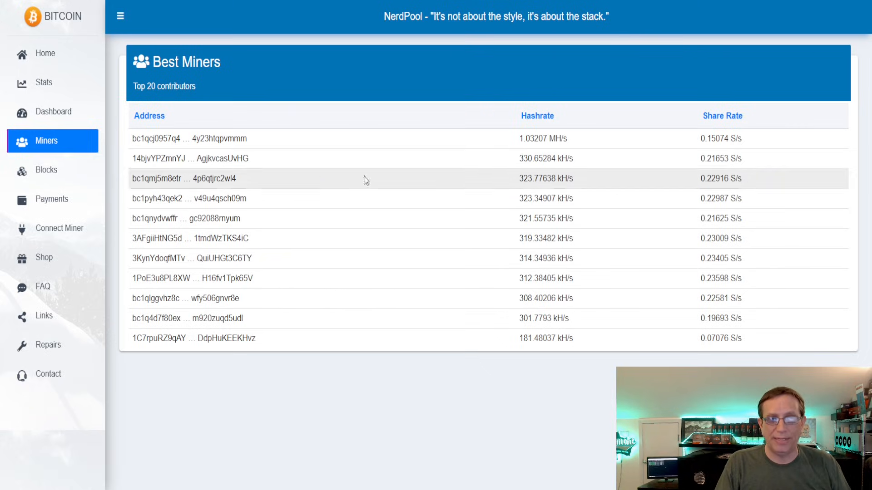
mouse_move(638, 76)
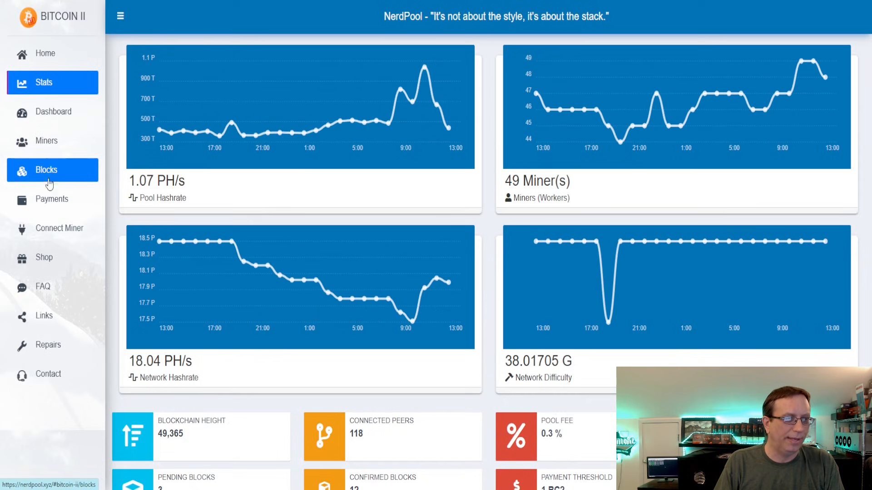
Step: Show the NerdPool Bitcoin II pool's Best Miners table and scroll through its truncated addresses
click(47, 141)
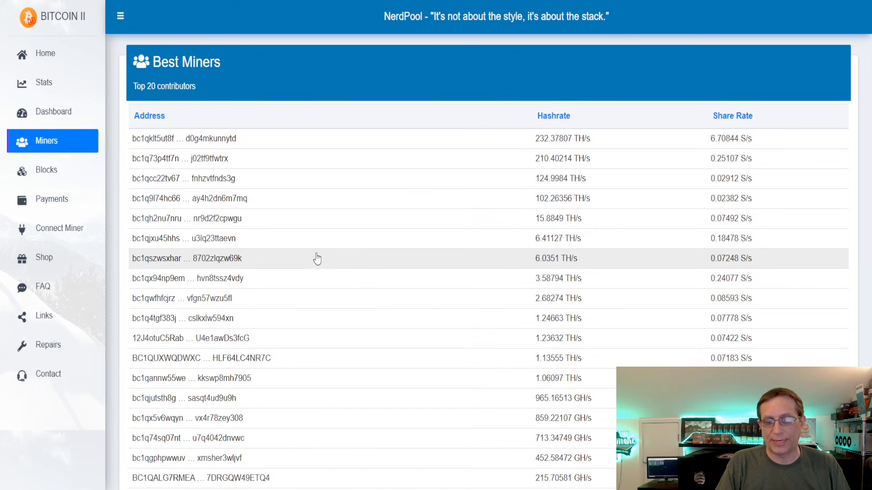
scroll(down, 3)
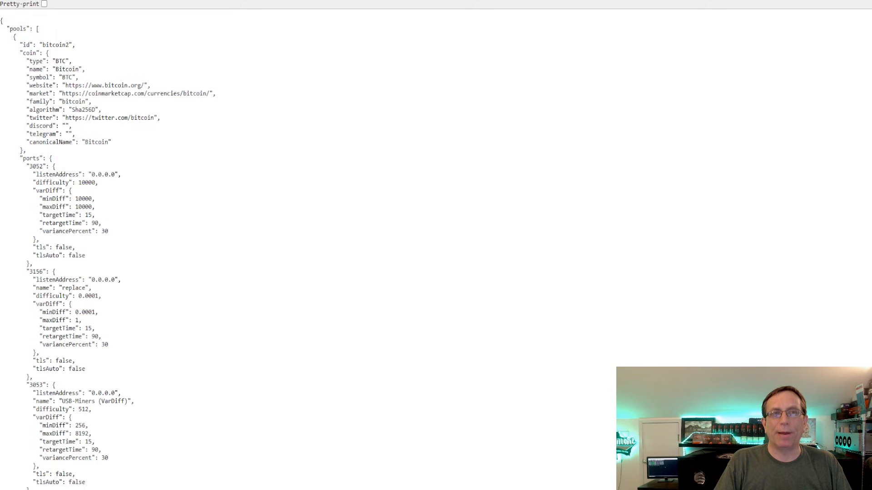
mouse_move(478, 66)
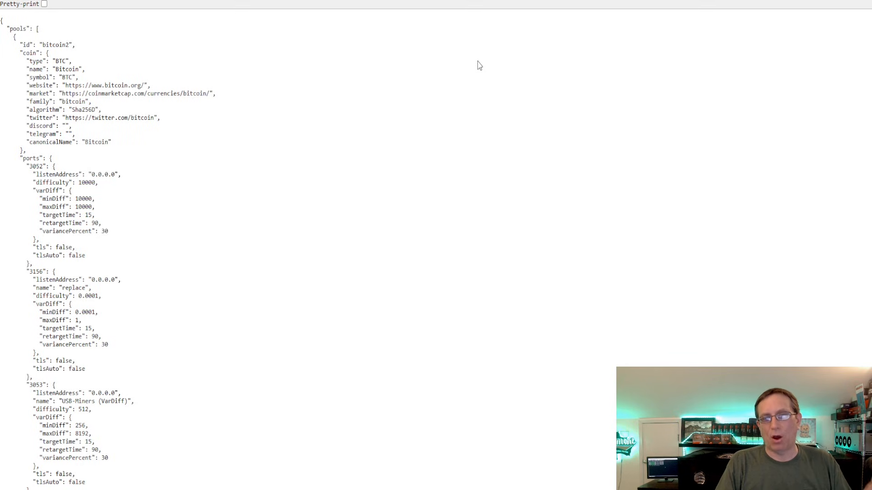
mouse_move(472, 64)
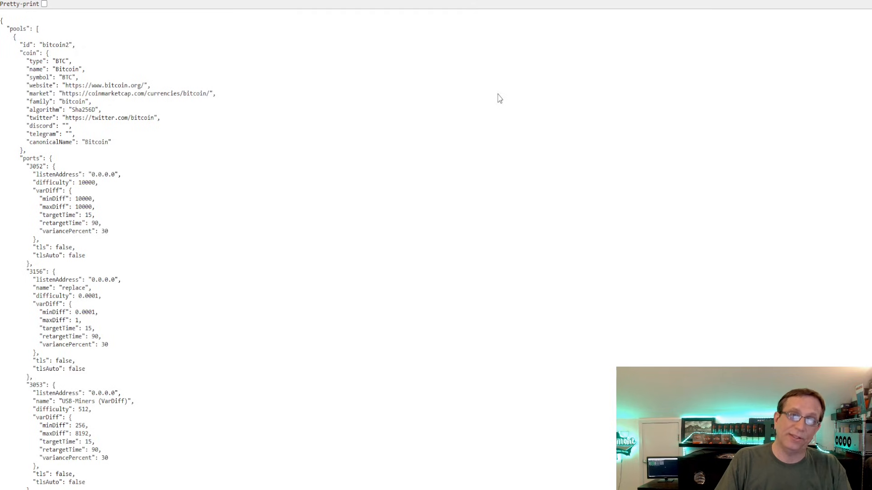
mouse_move(494, 99)
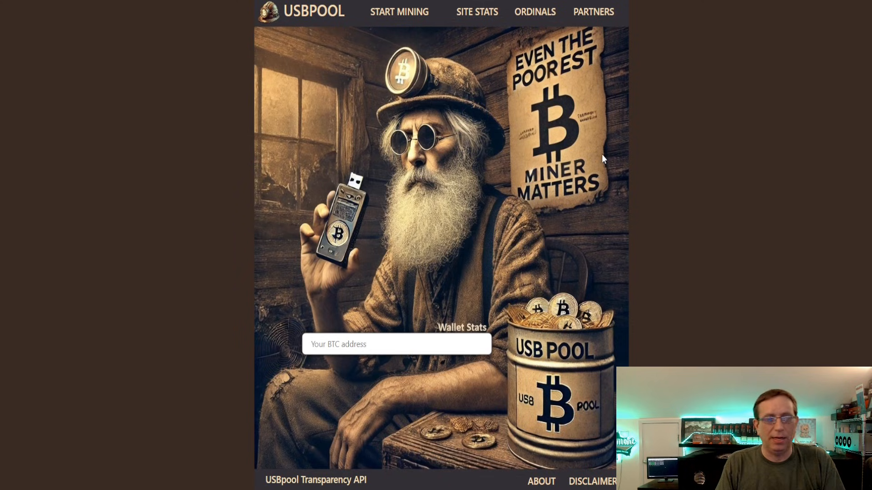
mouse_move(448, 70)
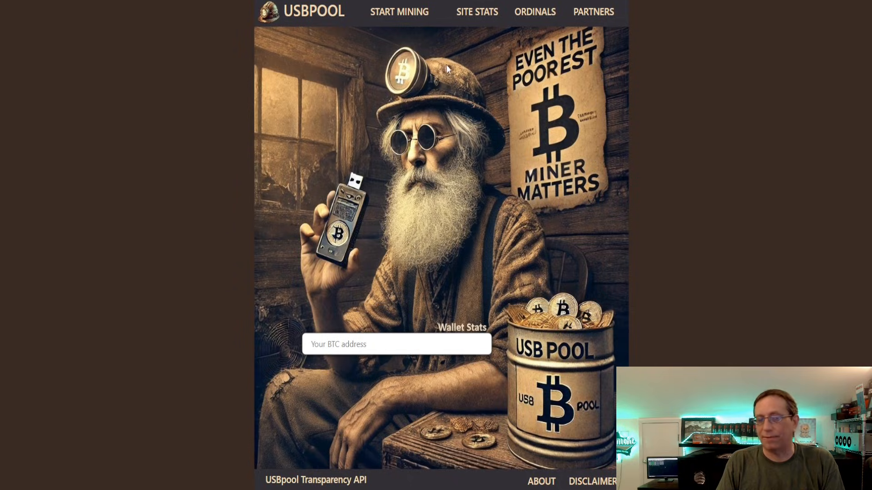
Step: Show USBPool's site stats with the 7-day hashrate chart and top wallets
click(476, 12)
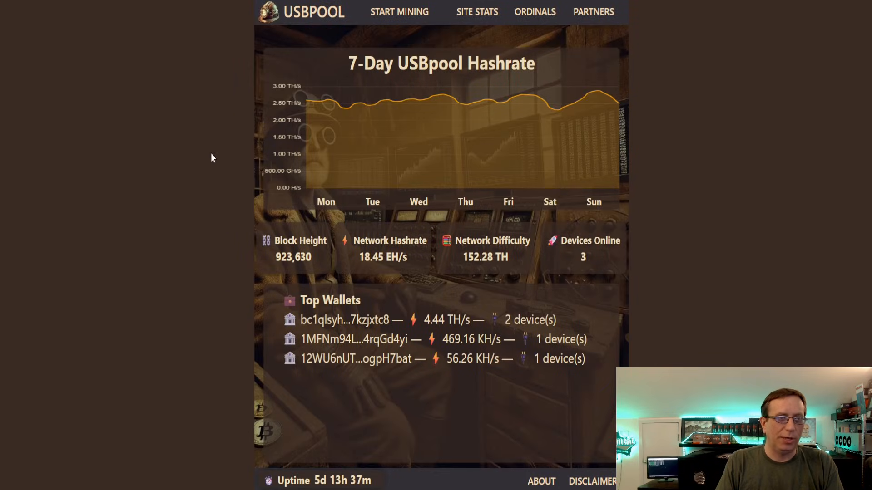
mouse_move(357, 332)
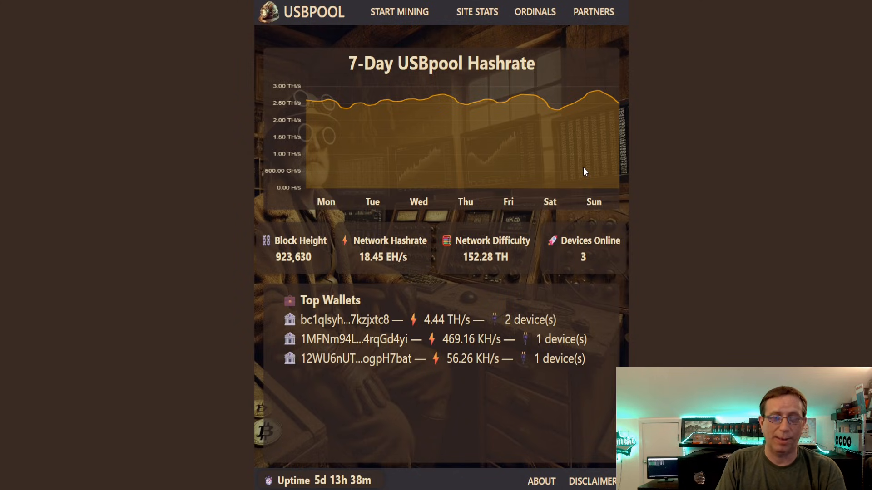
mouse_move(771, 240)
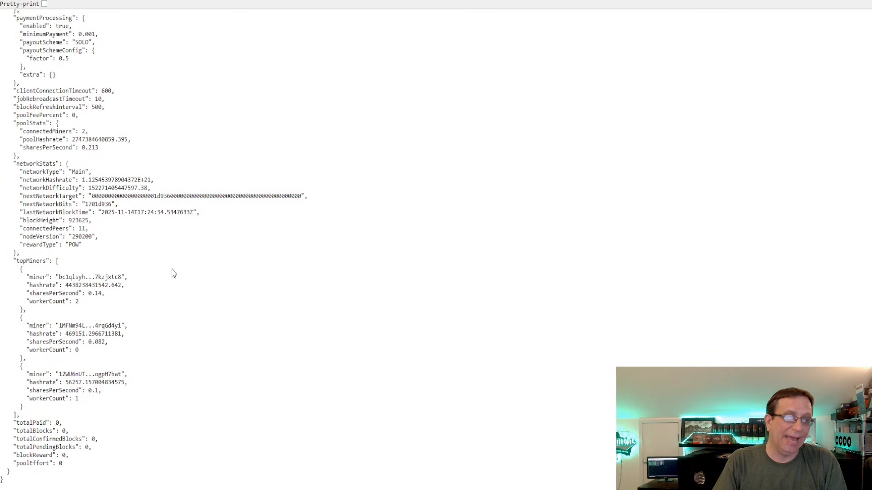
mouse_move(165, 295)
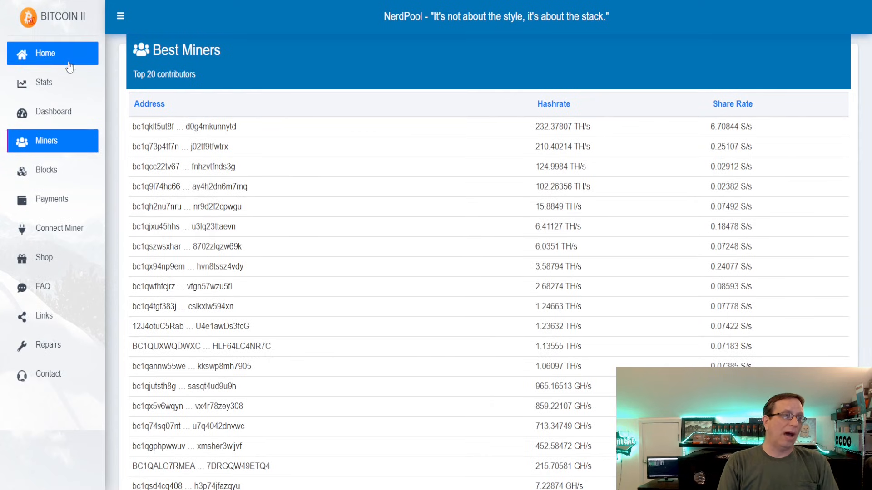
Step: Return from the USBPool API JSON to the NerdPool home page
click(46, 54)
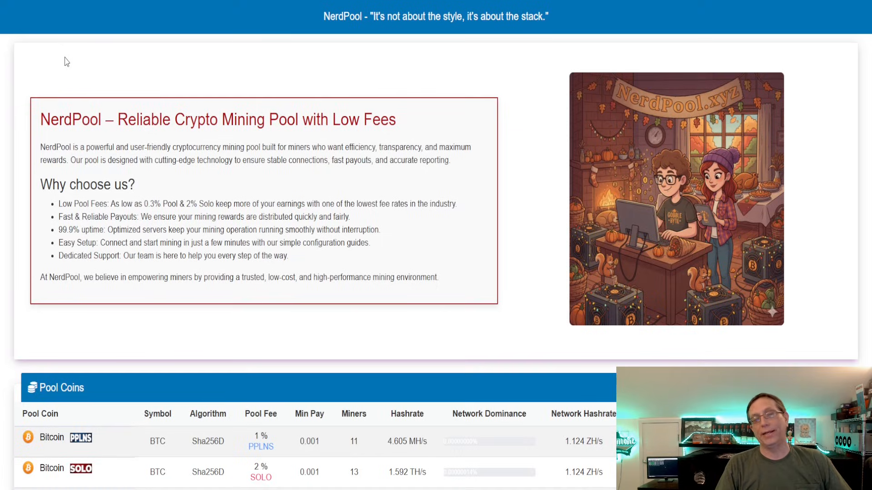